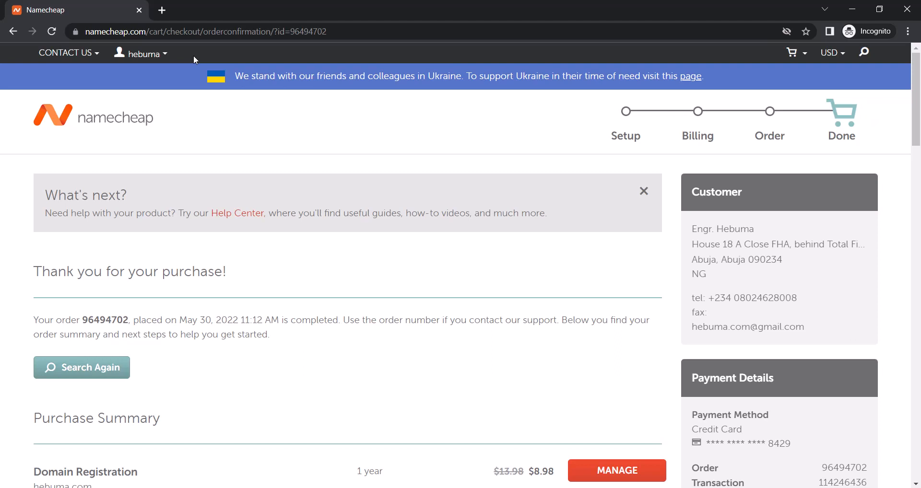
mouse_move(726, 332)
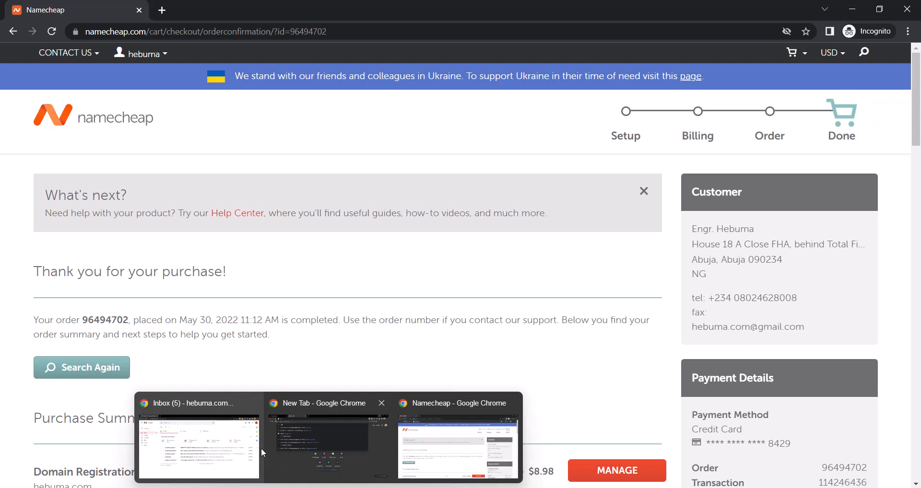
- Open the 'IMMEDIATE VERIFICATION required' Namecheap email in Gmail and scroll to its verification link
click(198, 449)
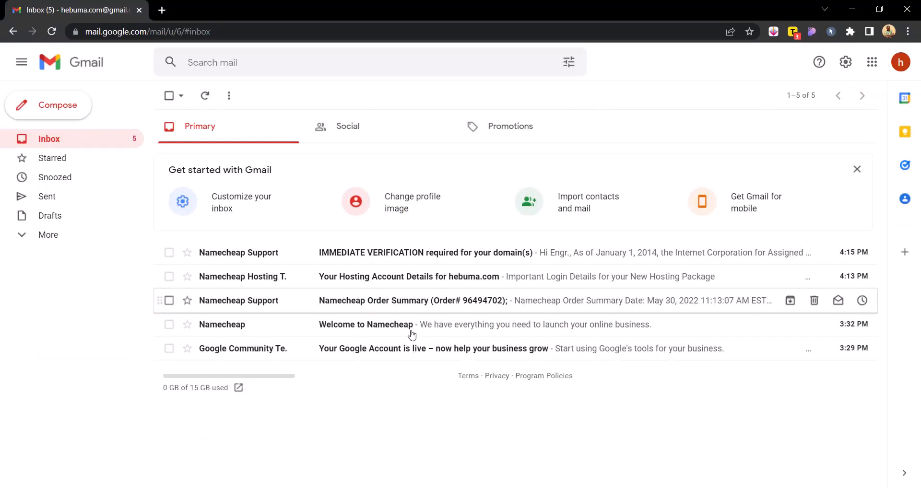
mouse_move(331, 309)
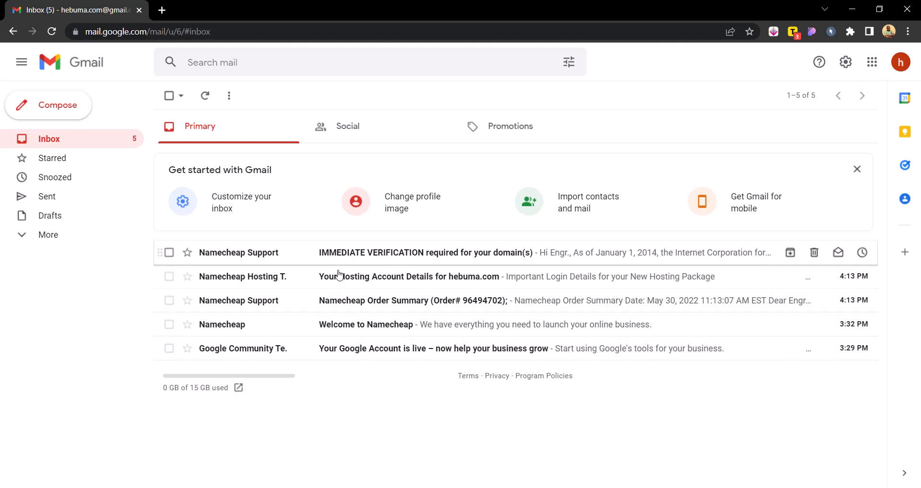
mouse_move(358, 261)
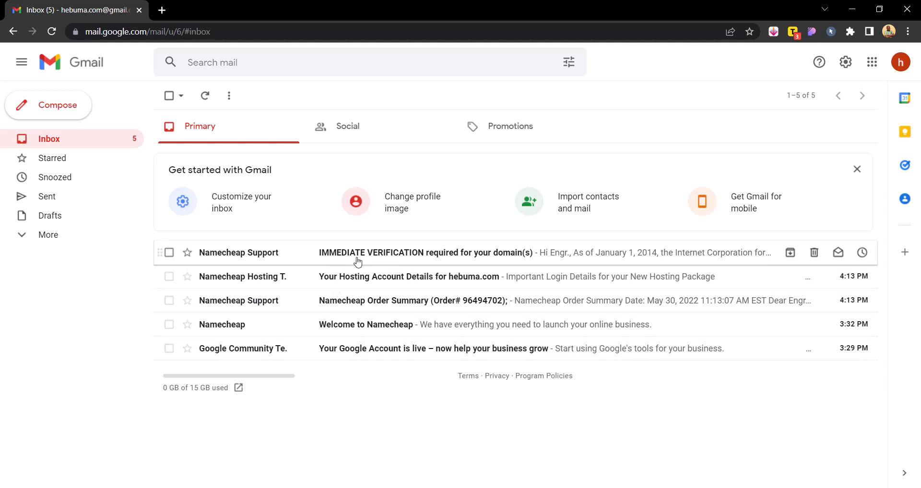
click(425, 253)
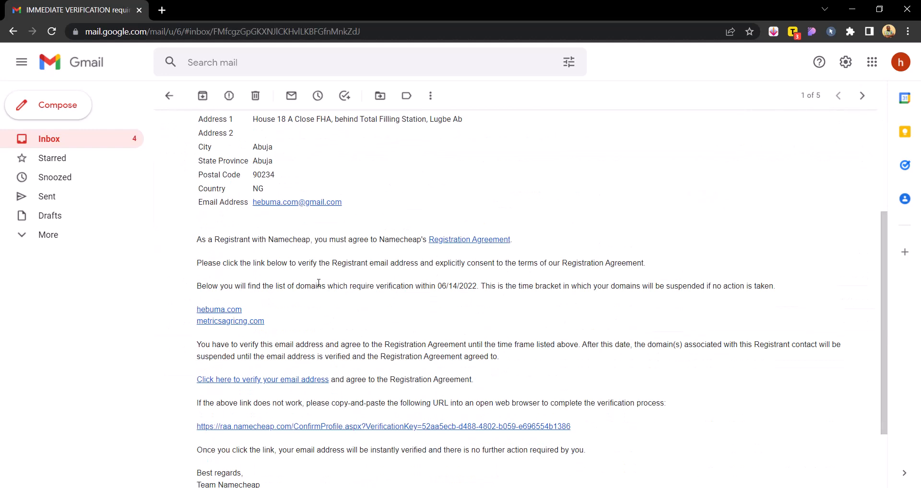
scroll(down, 3)
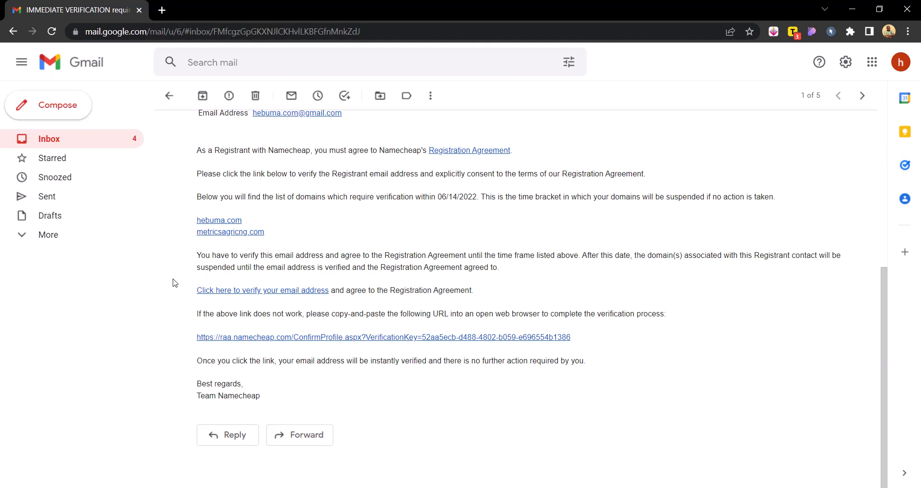
mouse_move(312, 345)
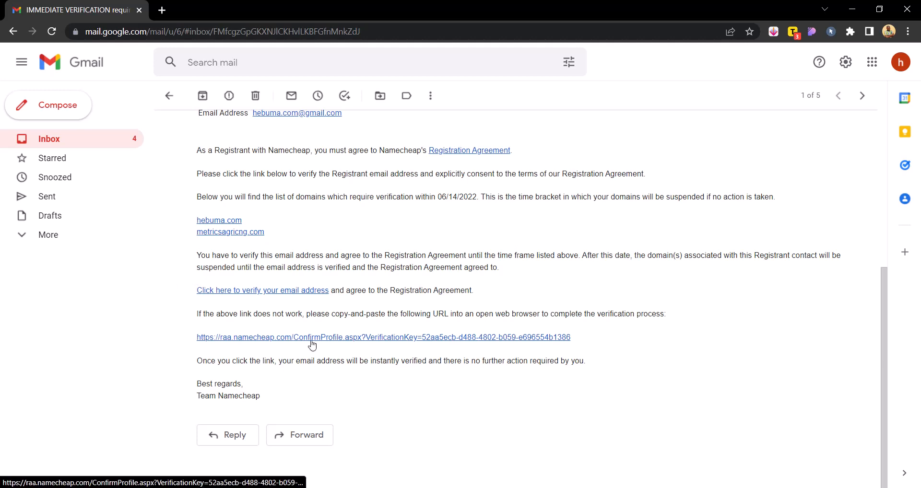
mouse_move(288, 295)
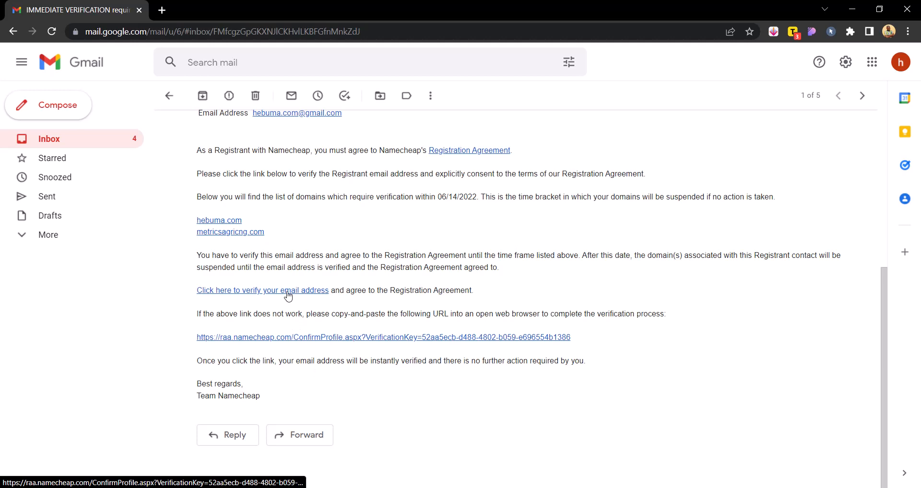
- Follow the 'Click here to verify your email address' link to confirm the registrant email
click(262, 290)
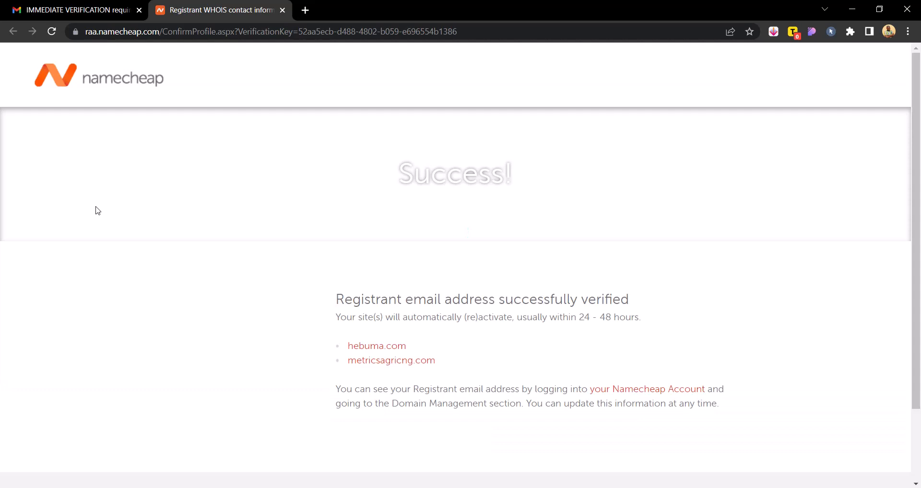
mouse_move(260, 24)
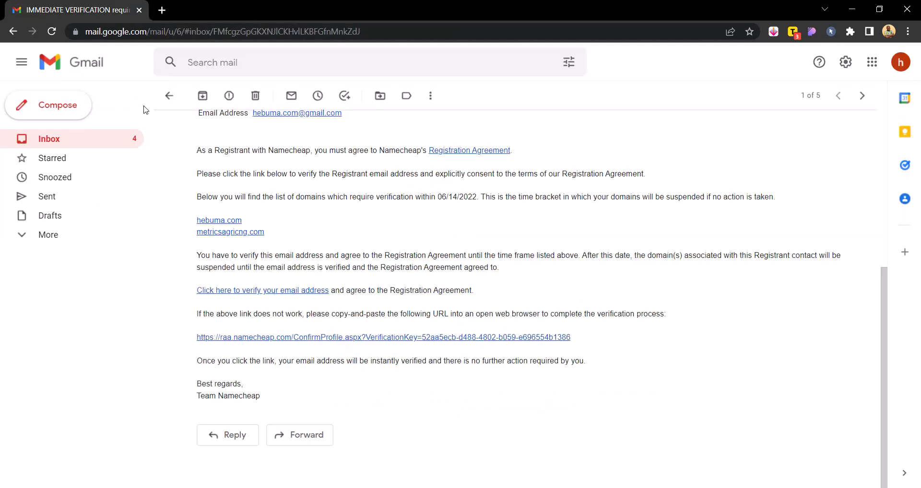
- Open 'Your Hosting Account Details' email and follow its cPanel login link
click(169, 95)
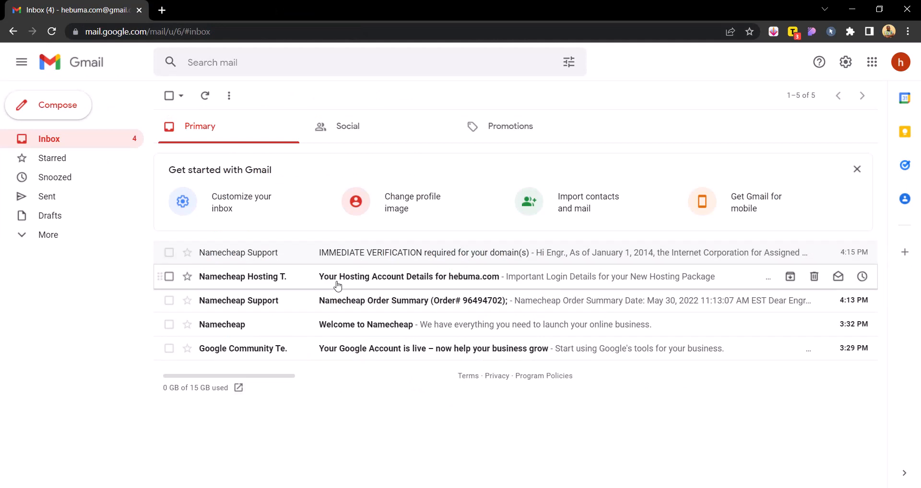
click(408, 277)
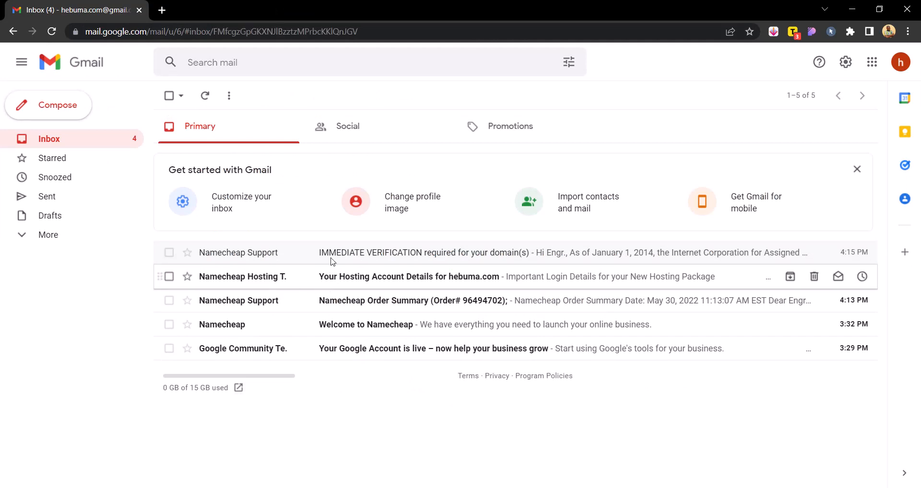
click(408, 276)
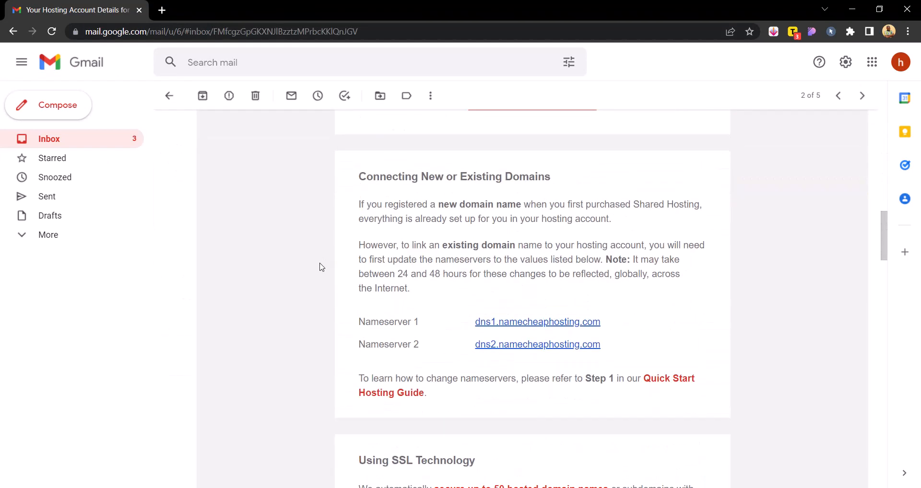
scroll(down, 3)
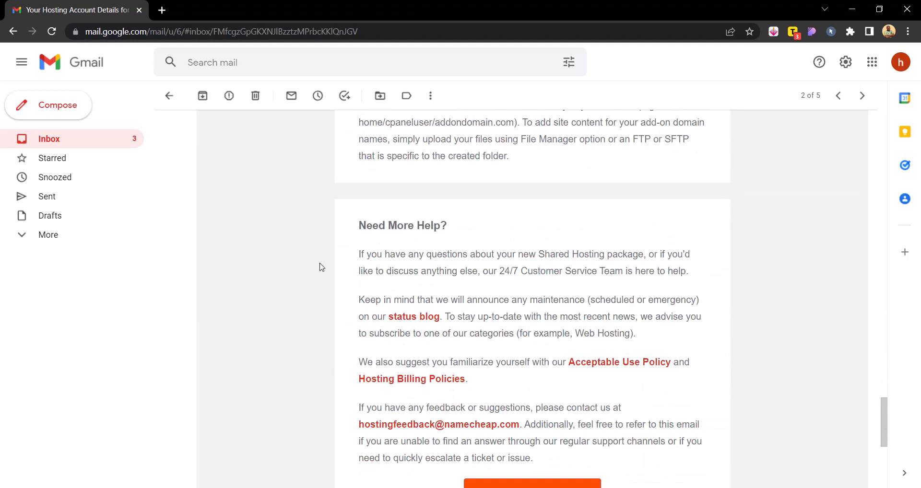
scroll(up, 3)
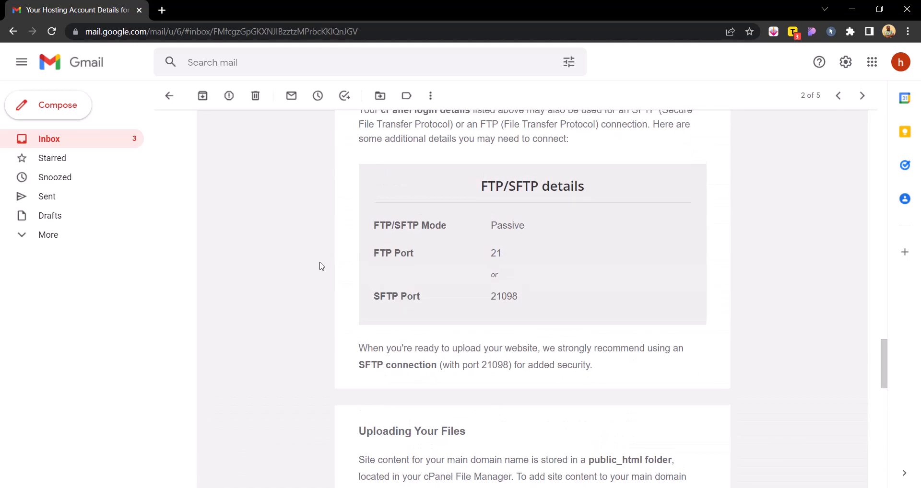
scroll(up, 3)
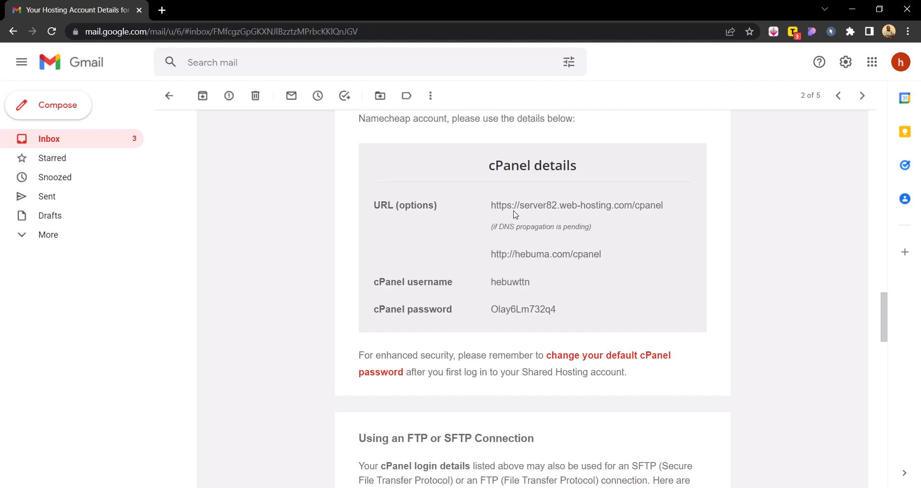
click(576, 205)
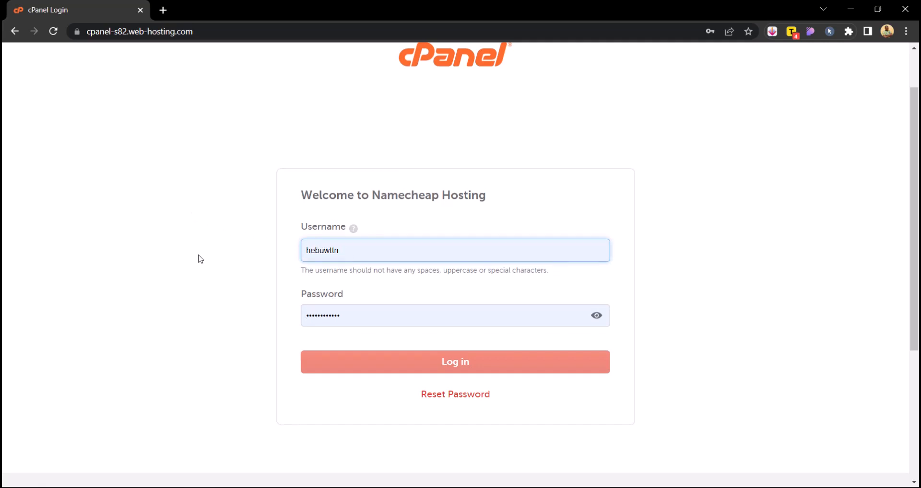
- Log in to cPanel with the hosting account username and password
click(454, 361)
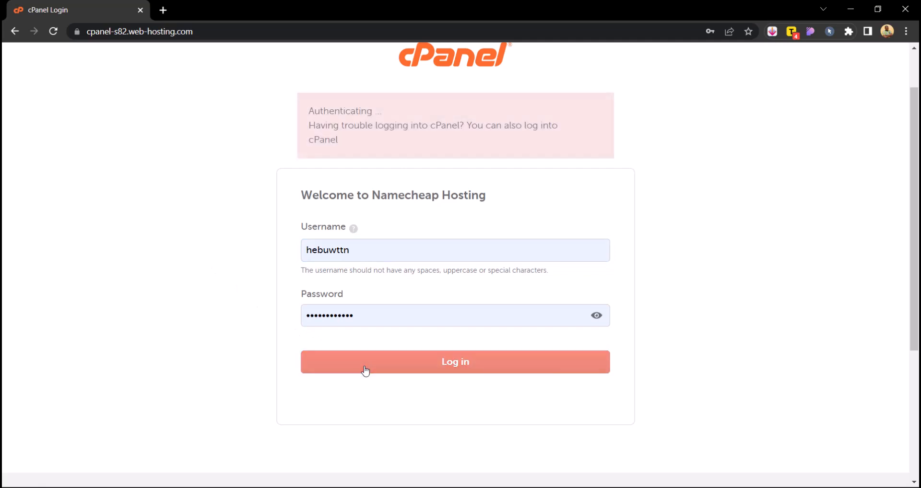
click(455, 361)
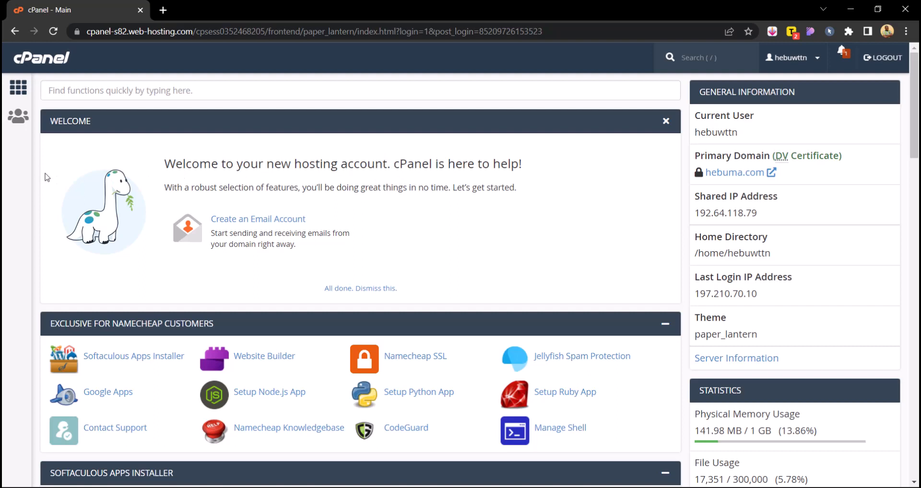
mouse_move(484, 199)
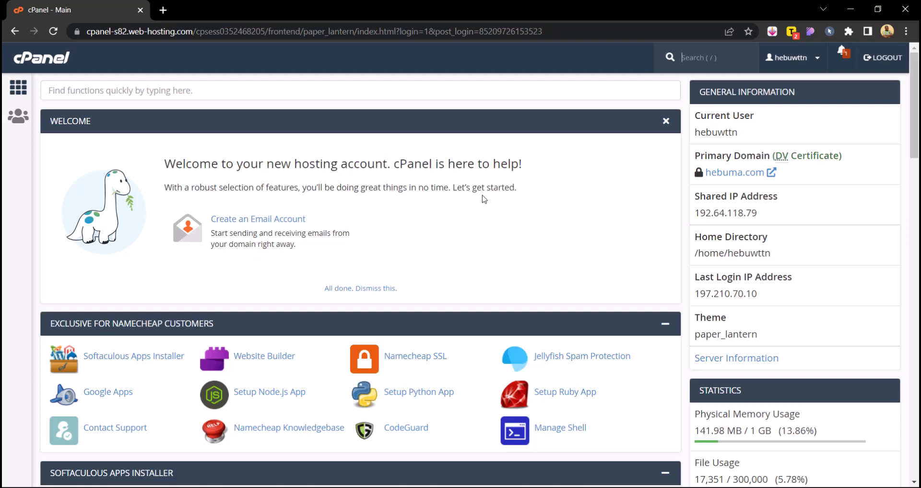
mouse_move(682, 239)
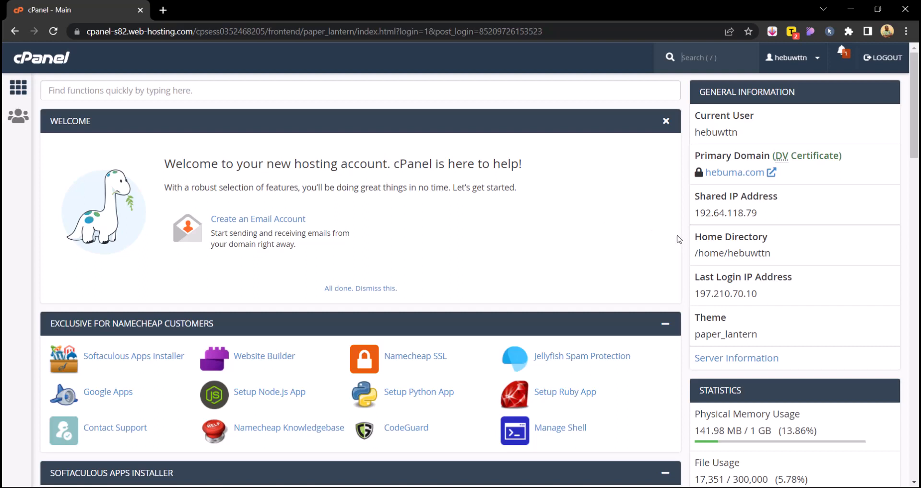
mouse_move(817, 66)
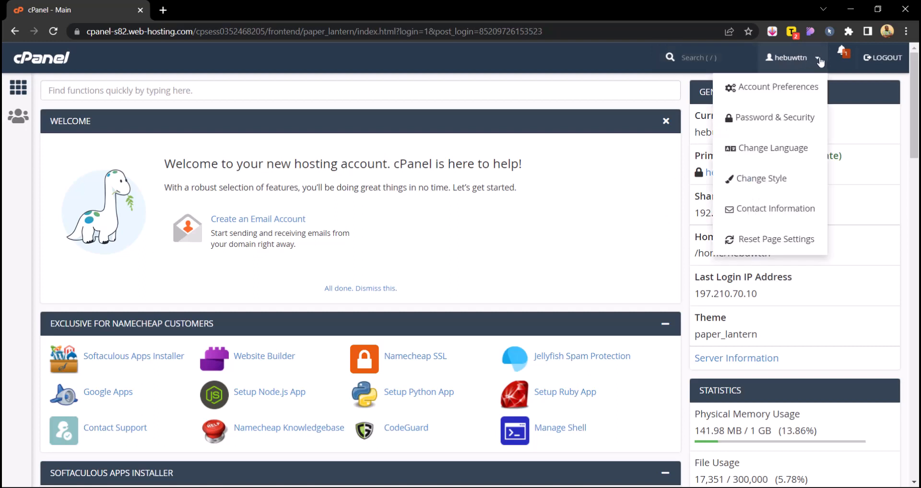
mouse_move(774, 118)
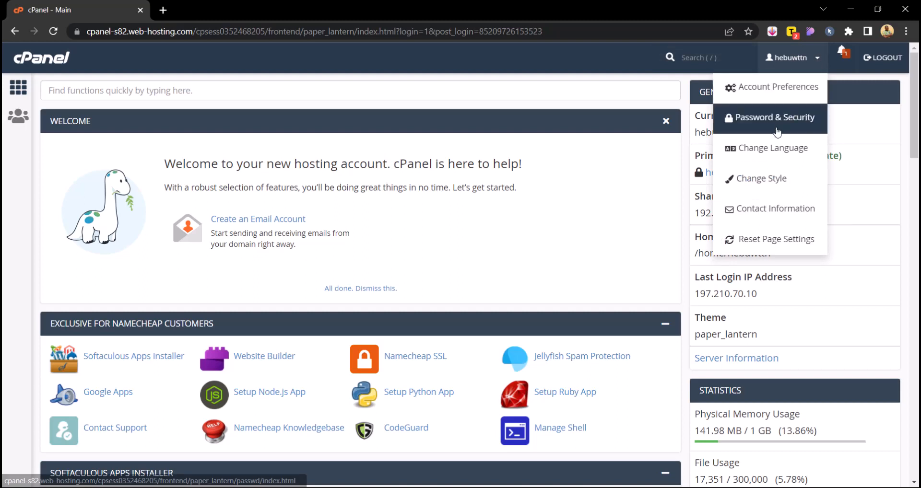
- In Password & Security, enter the old password and a Very Strong new password, then submit
click(774, 117)
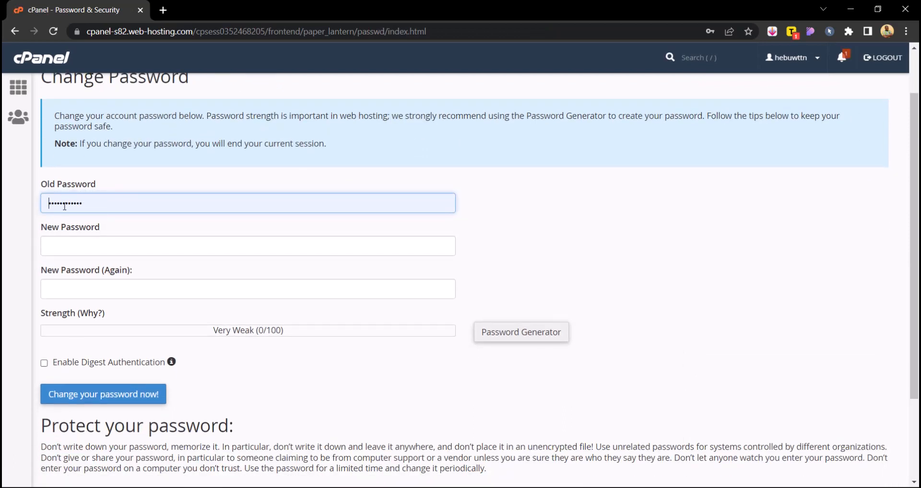
click(248, 246)
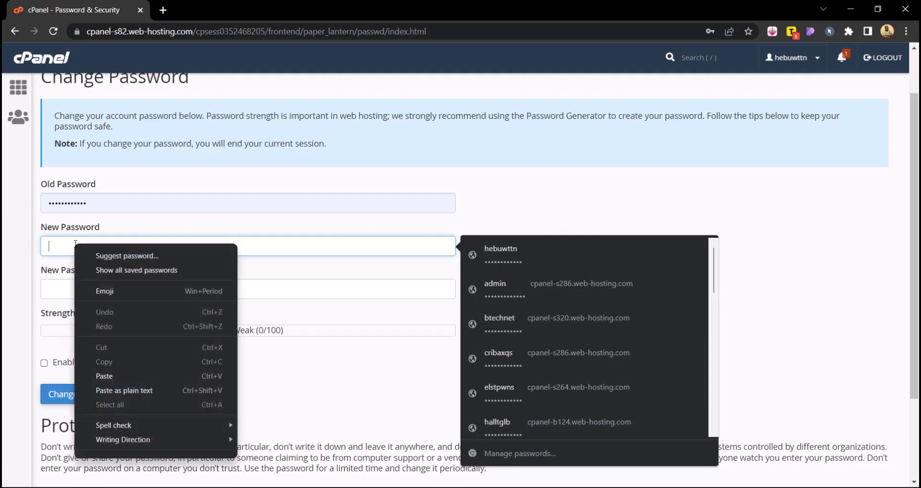
click(123, 390)
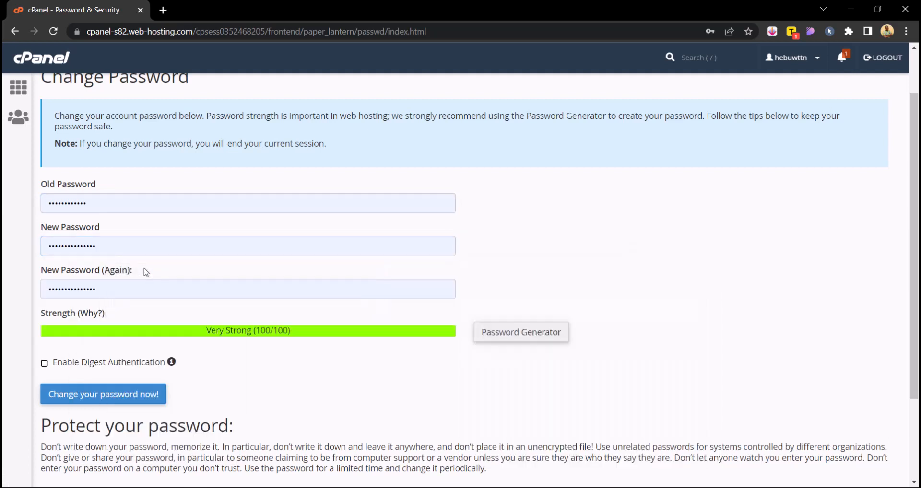
scroll(down, 3)
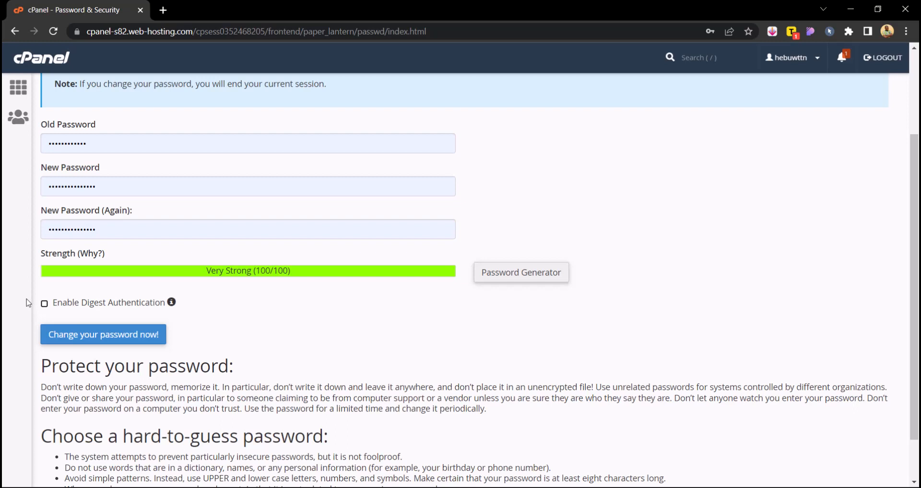
scroll(down, 3)
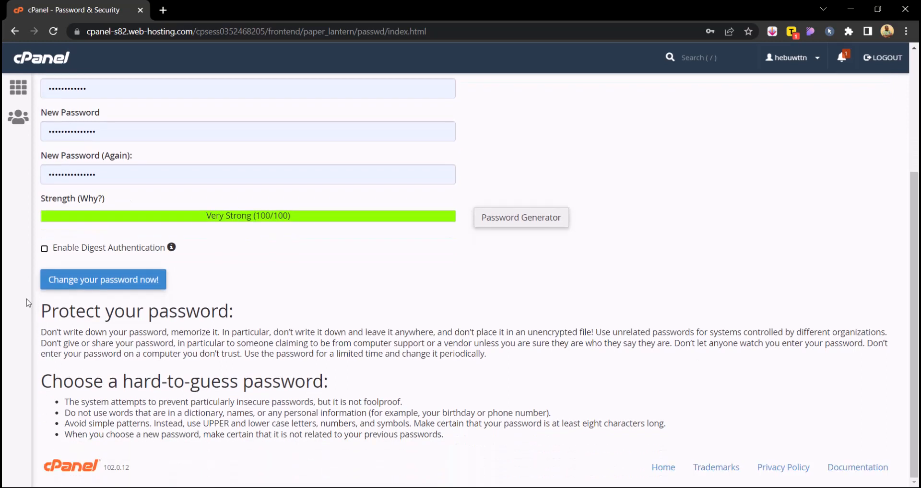
click(102, 279)
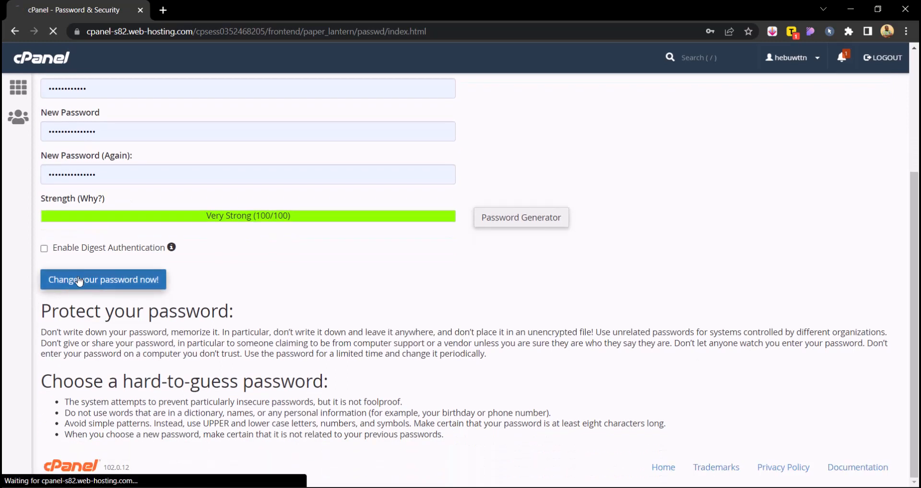
- Sign back in to cPanel with the new password after the session expires
click(103, 279)
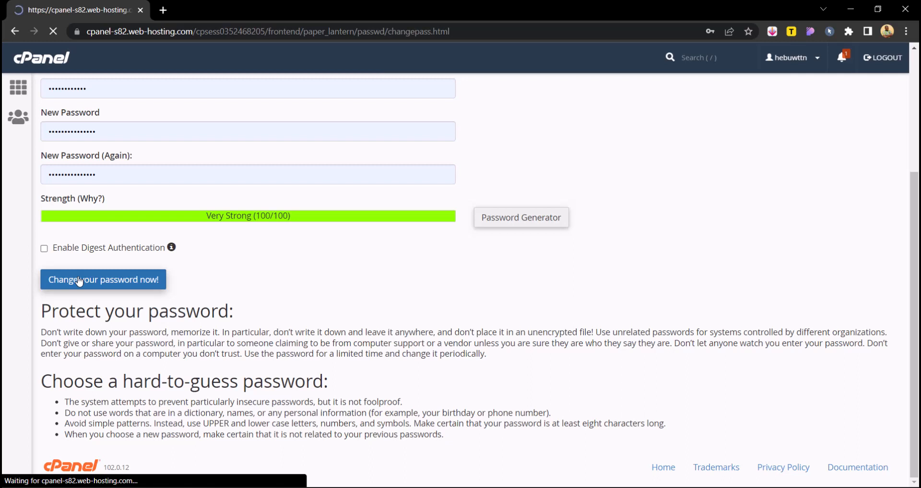
click(103, 279)
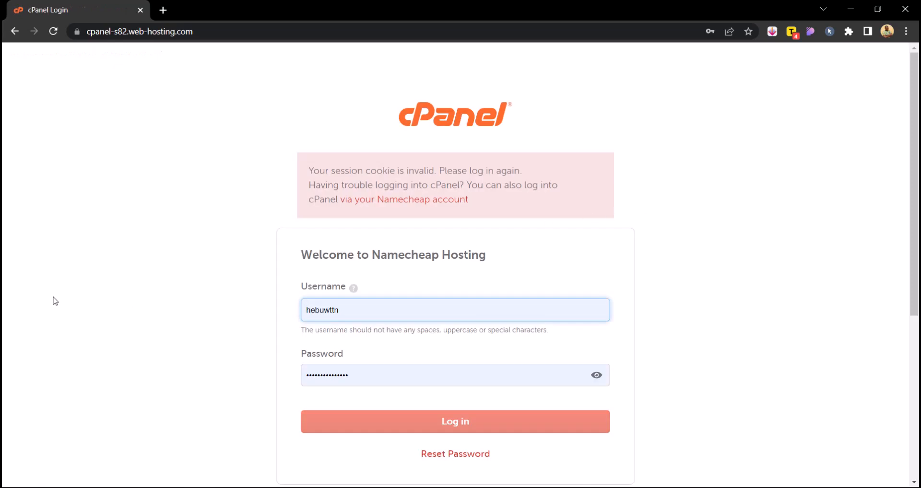
click(455, 421)
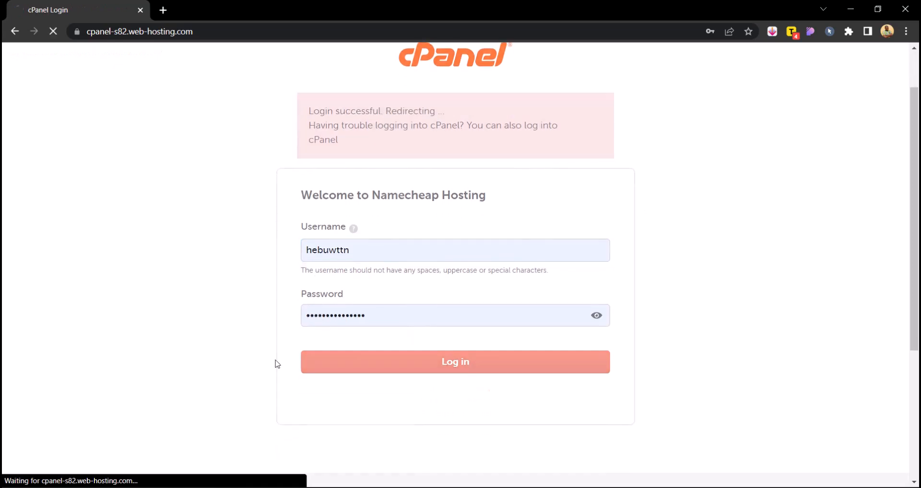